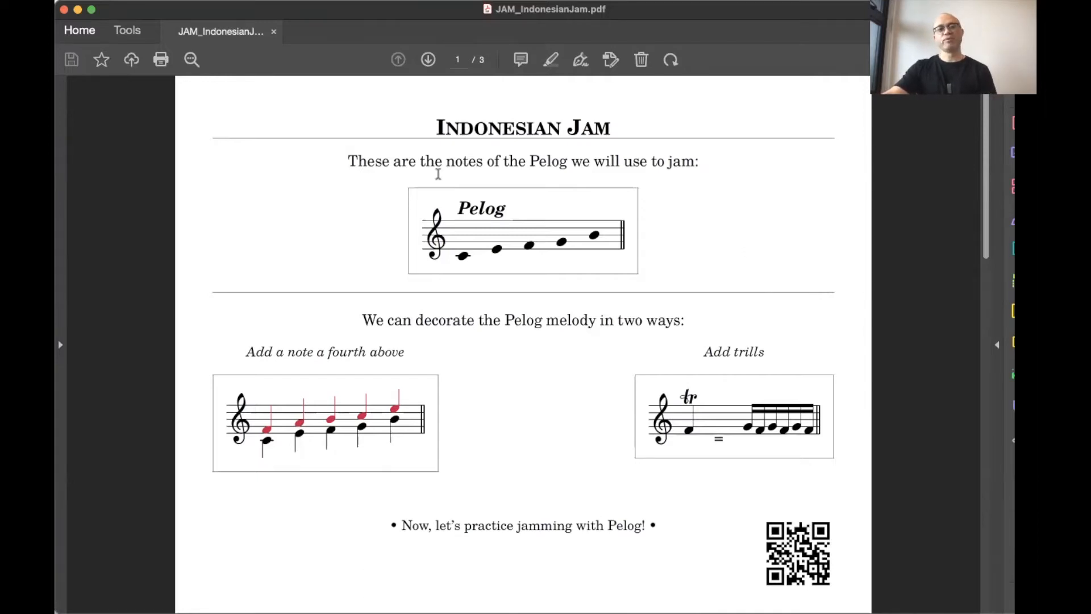
mouse_move(707, 212)
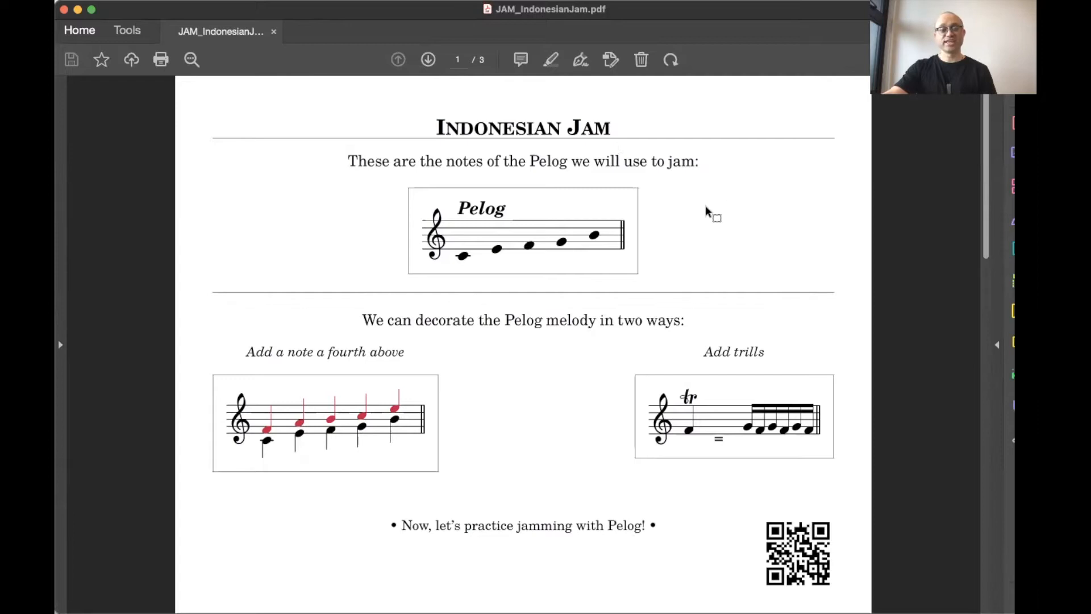
mouse_move(717, 217)
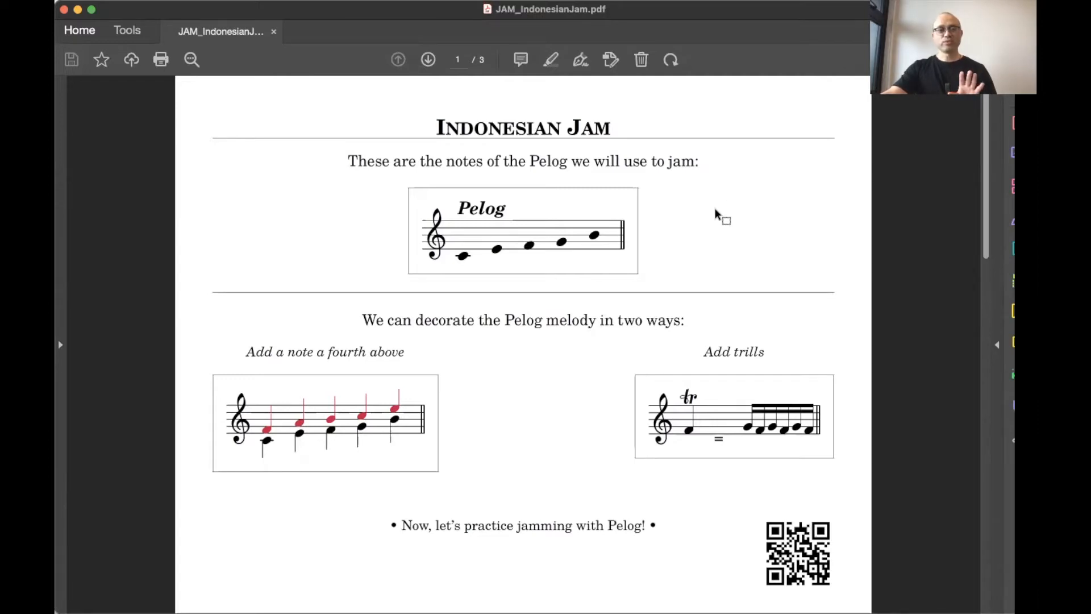
mouse_move(500, 280)
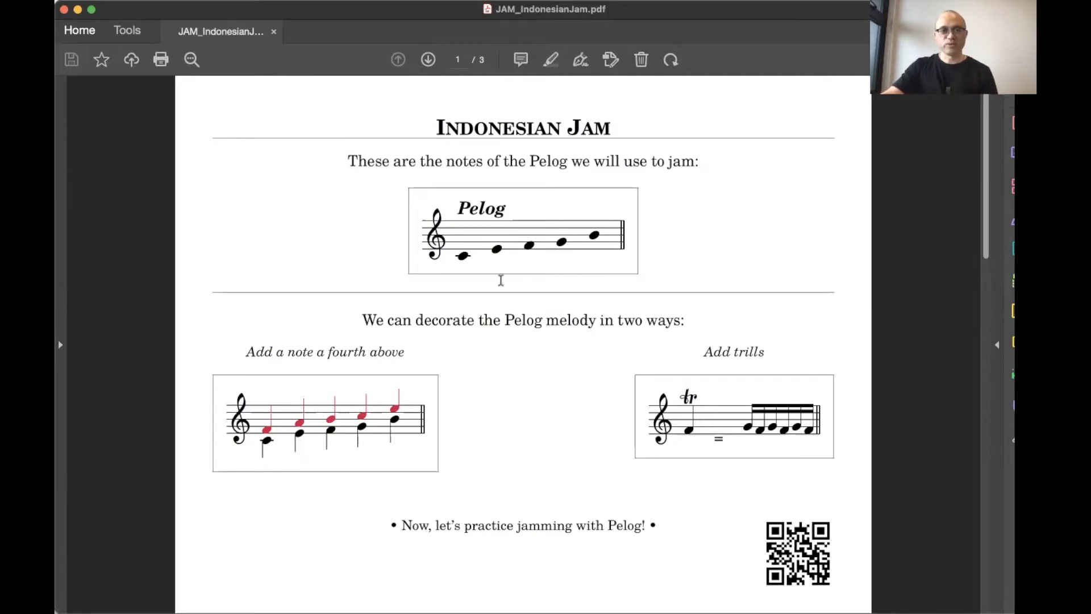
mouse_move(591, 281)
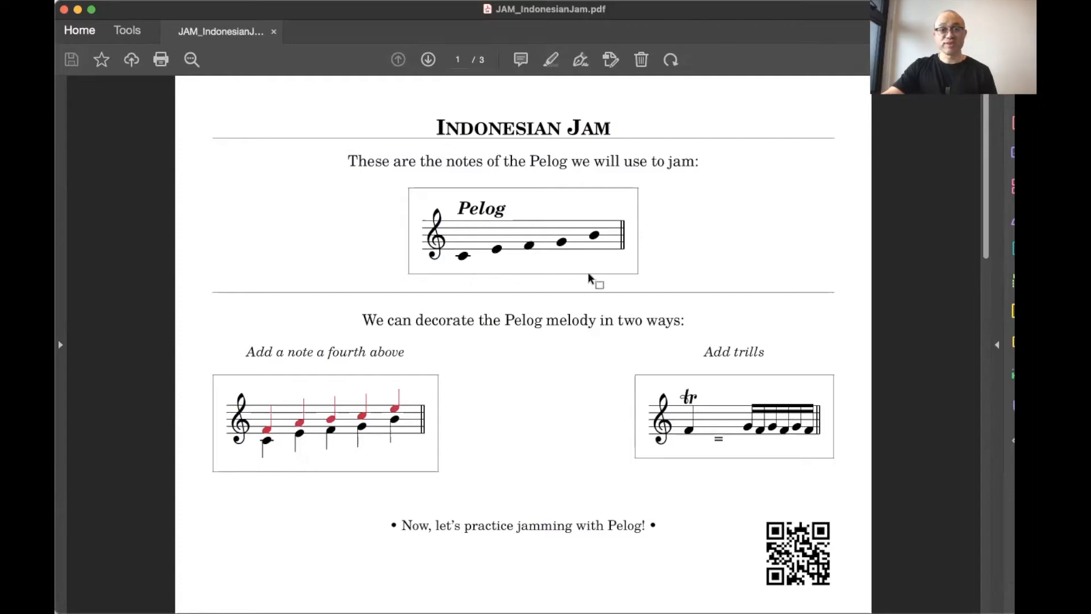
mouse_move(532, 291)
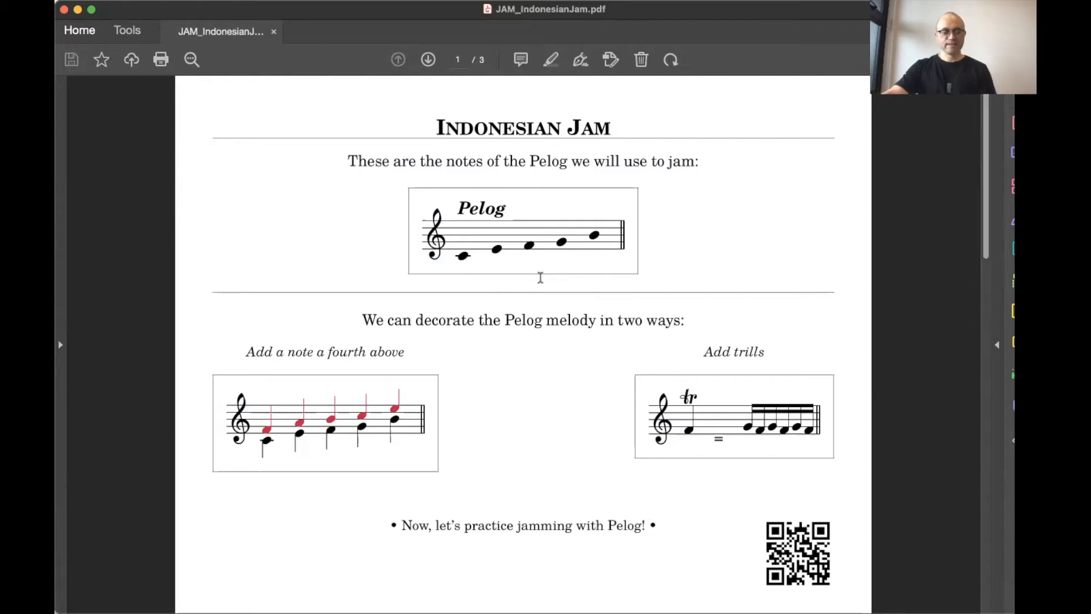
mouse_move(314, 494)
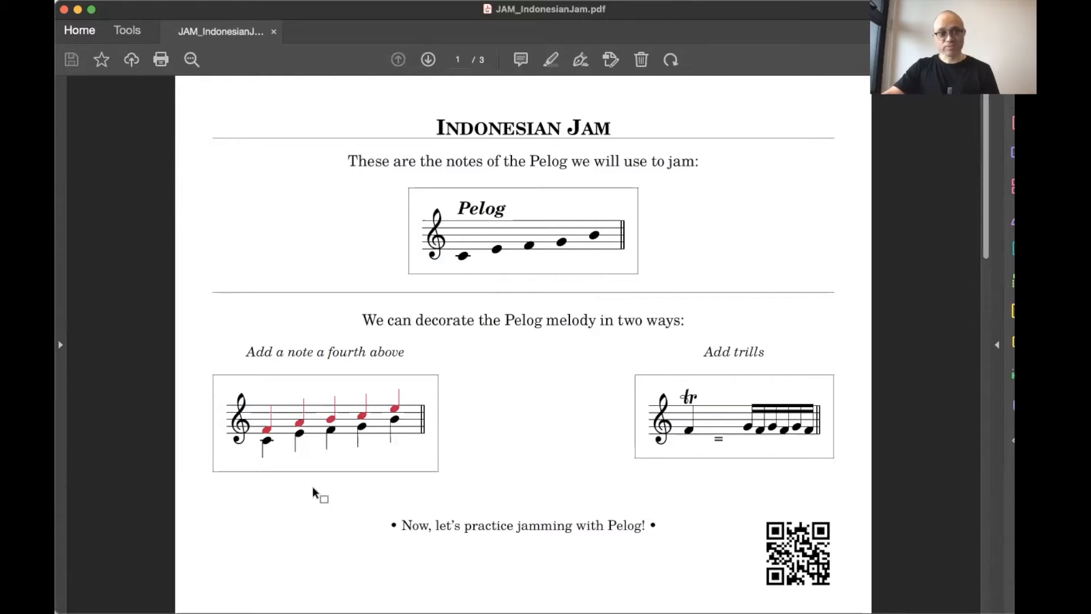
mouse_move(272, 448)
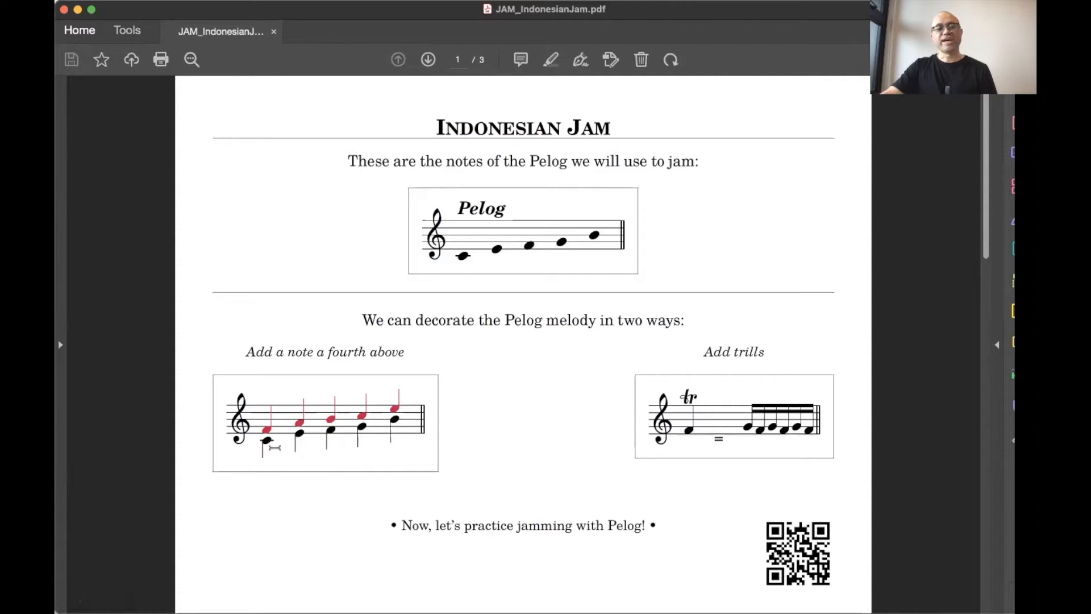
mouse_move(272, 479)
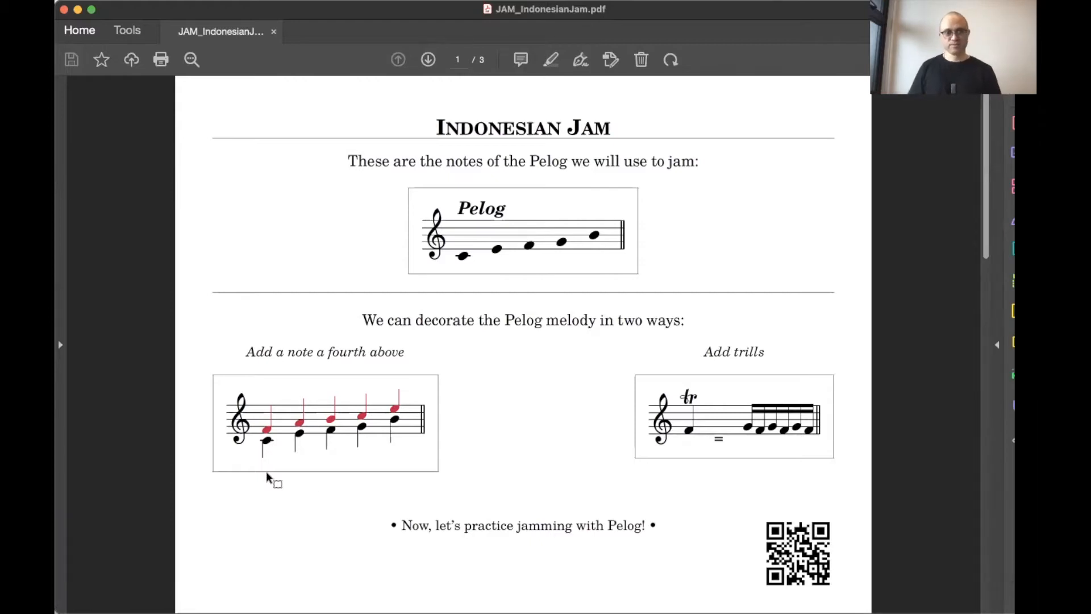
mouse_move(443, 459)
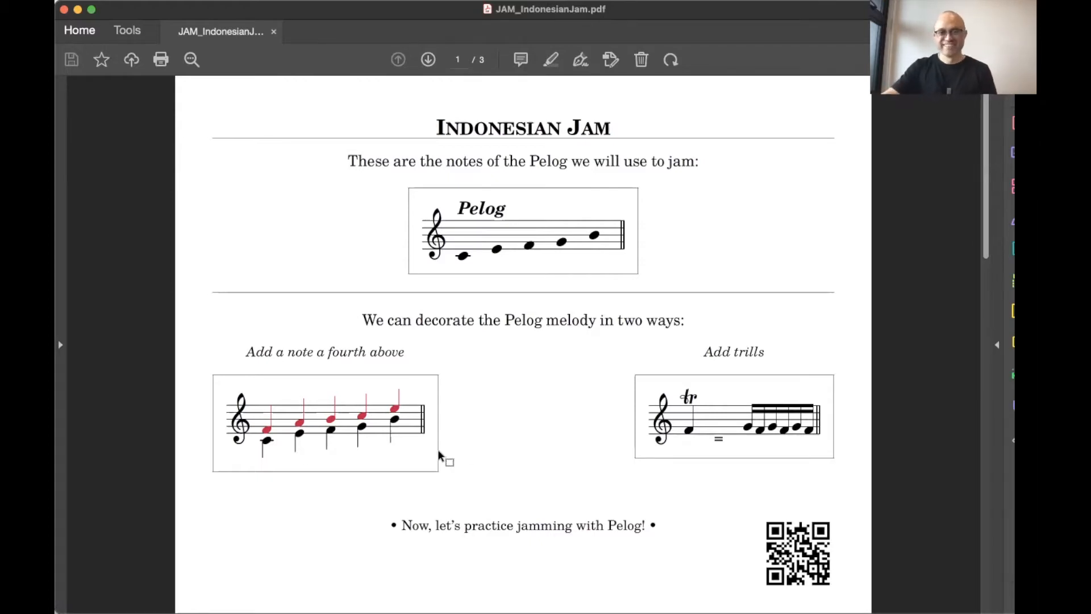
mouse_move(508, 476)
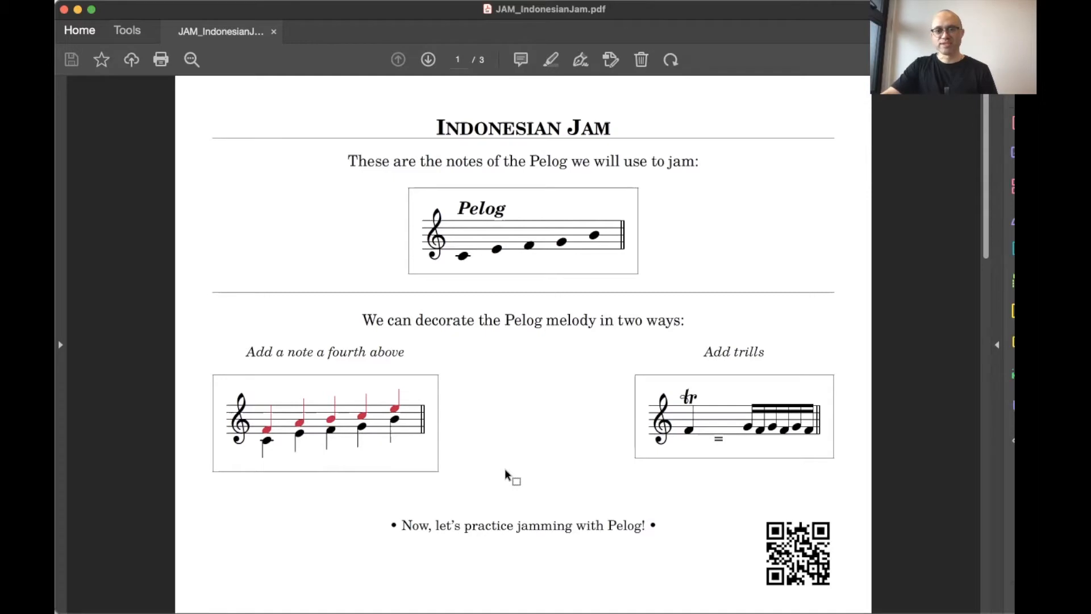
mouse_move(518, 414)
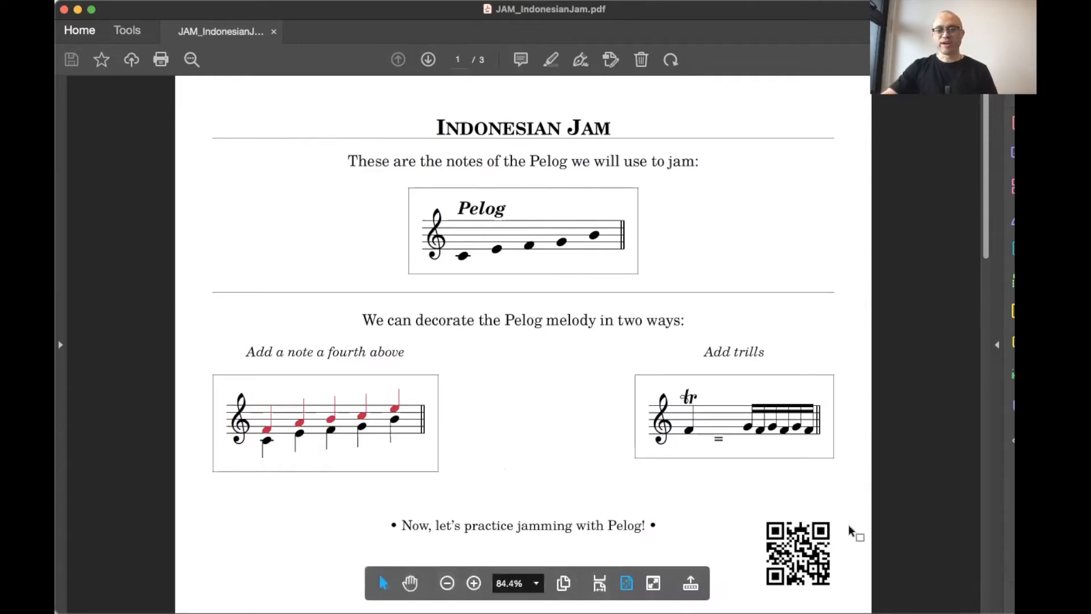
mouse_move(828, 505)
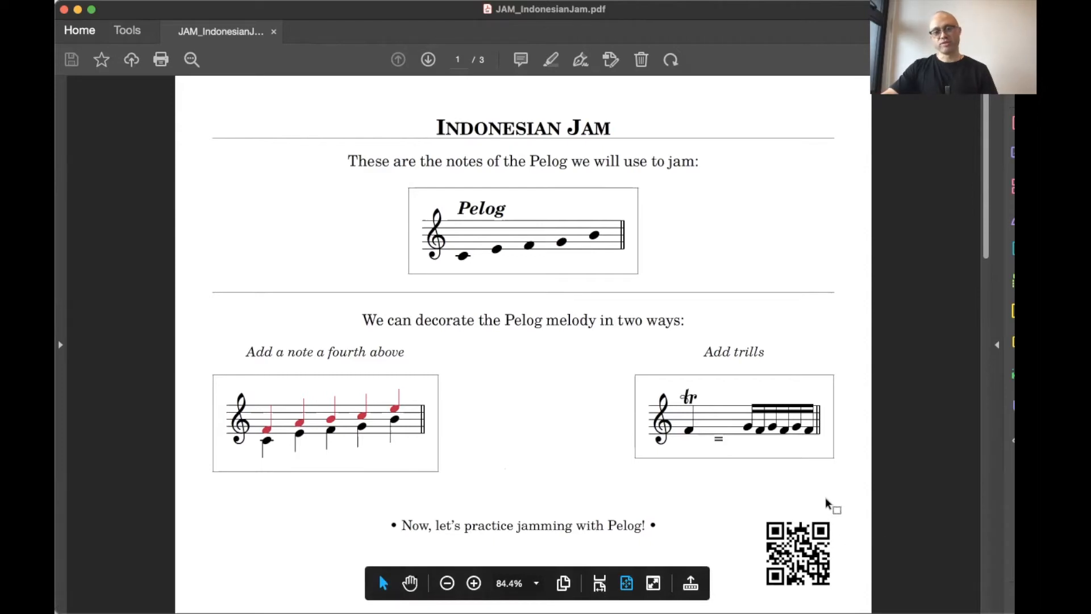
mouse_move(854, 504)
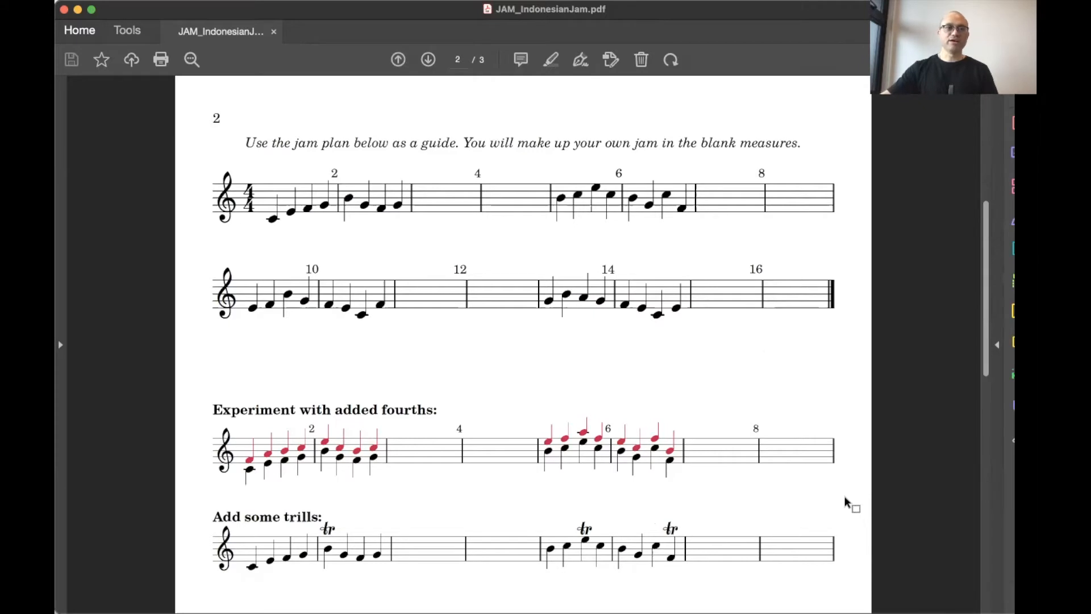
mouse_move(365, 229)
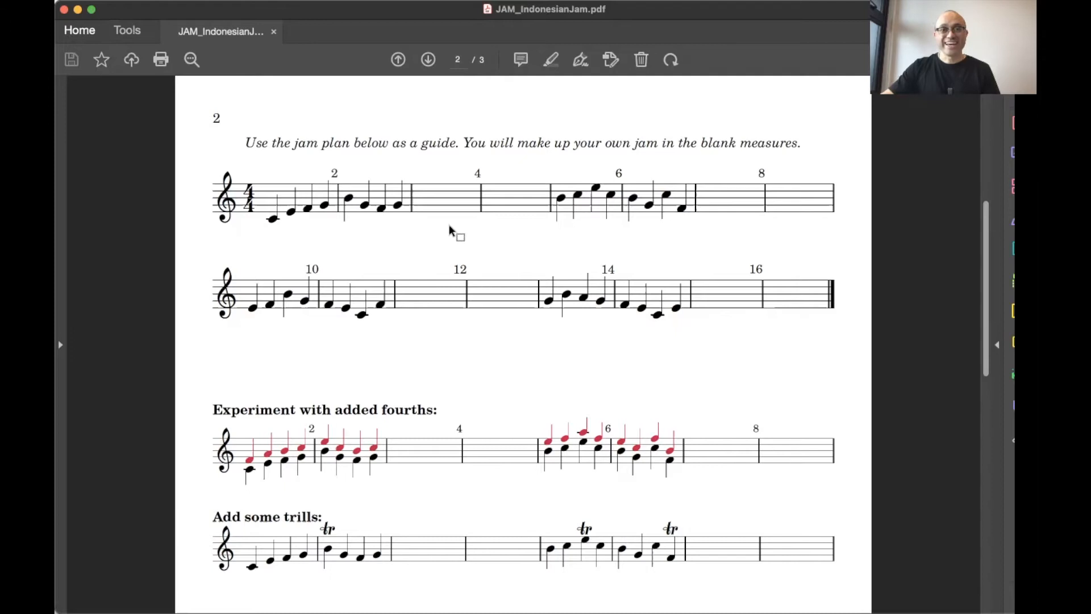
mouse_move(479, 229)
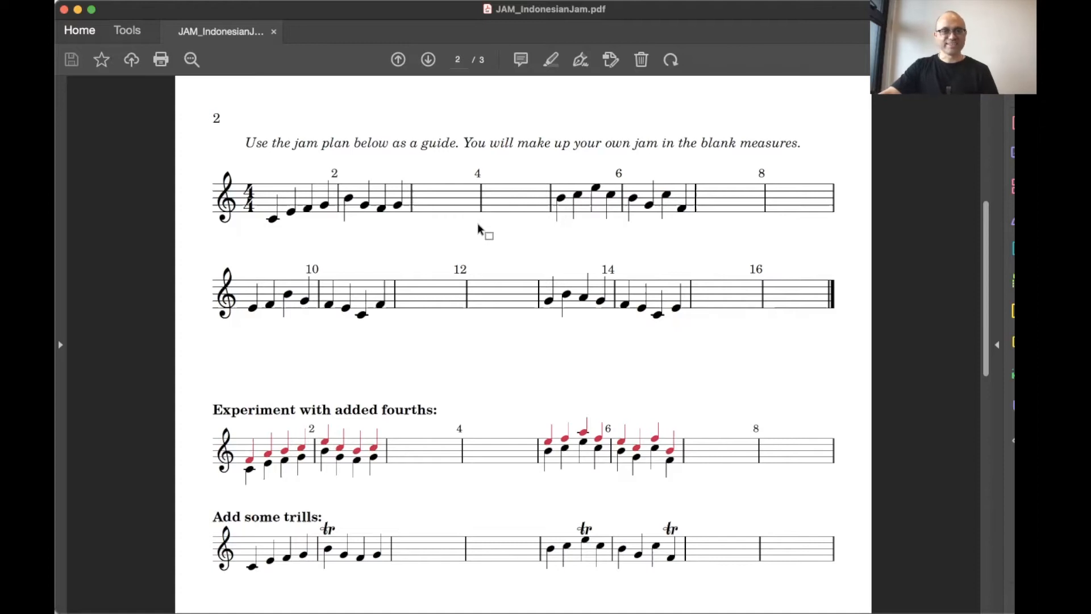
mouse_move(497, 367)
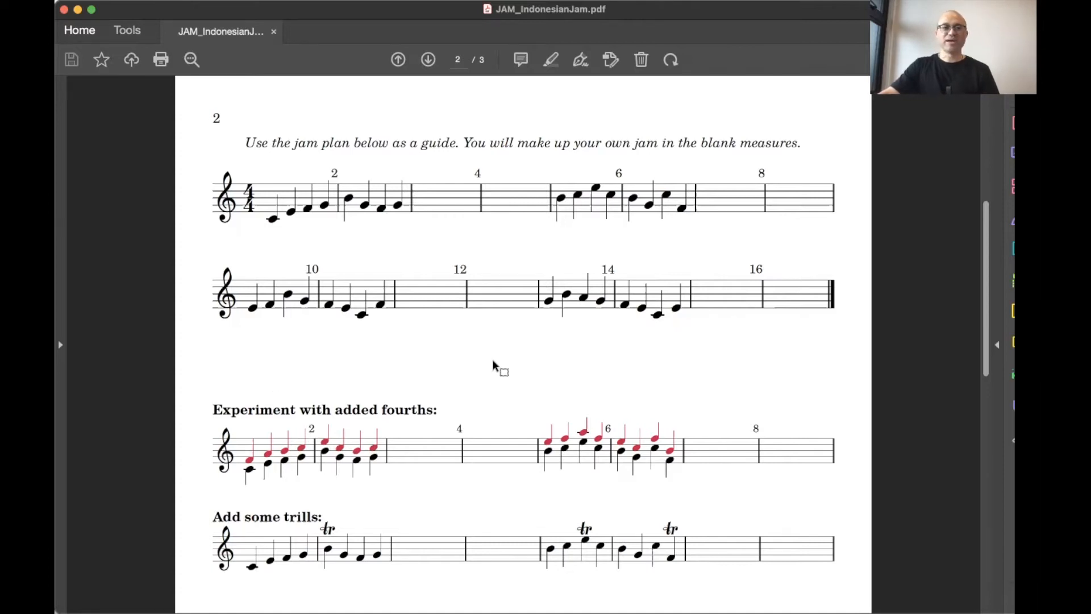
mouse_move(507, 367)
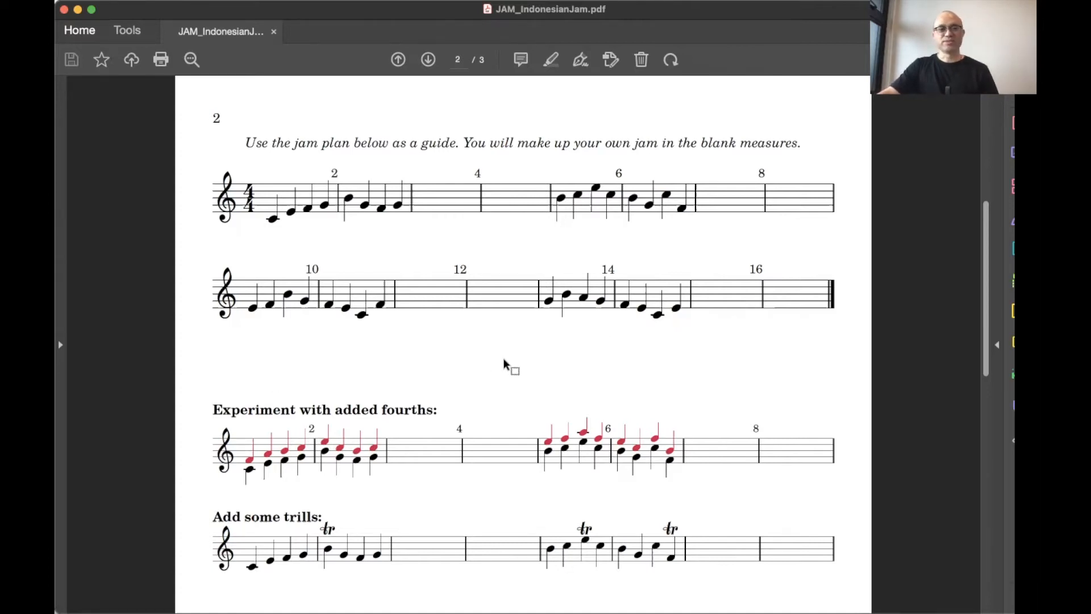
mouse_move(859, 436)
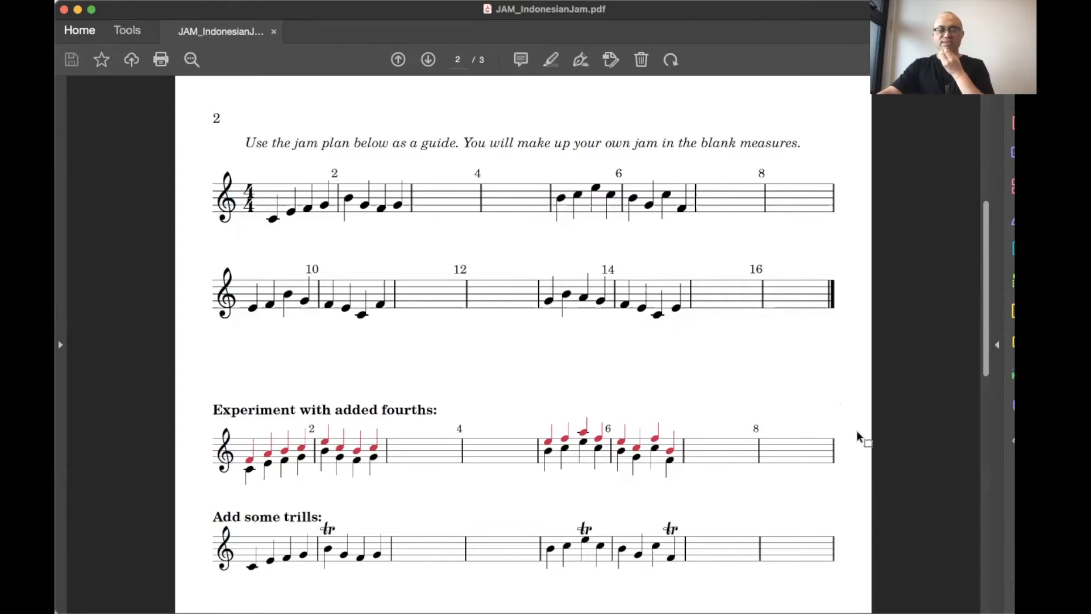
left_click(428, 59)
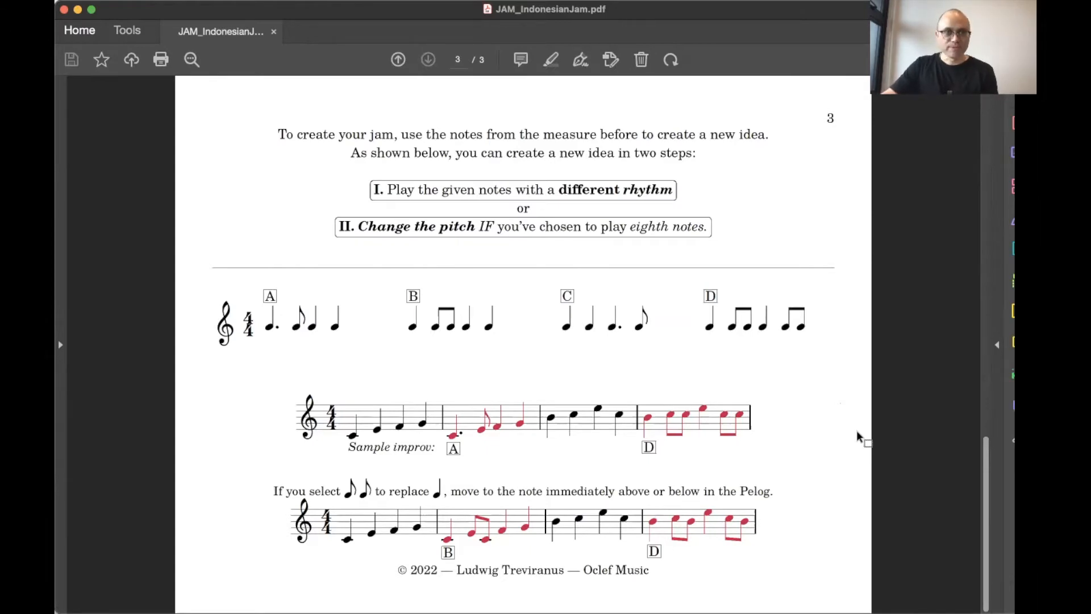
mouse_move(466, 340)
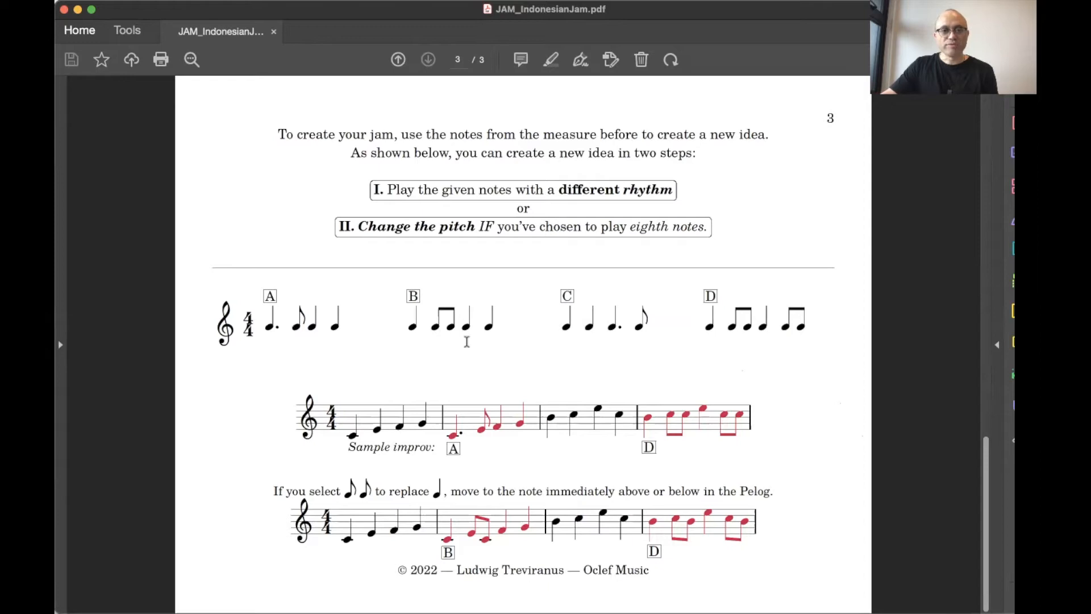
mouse_move(336, 356)
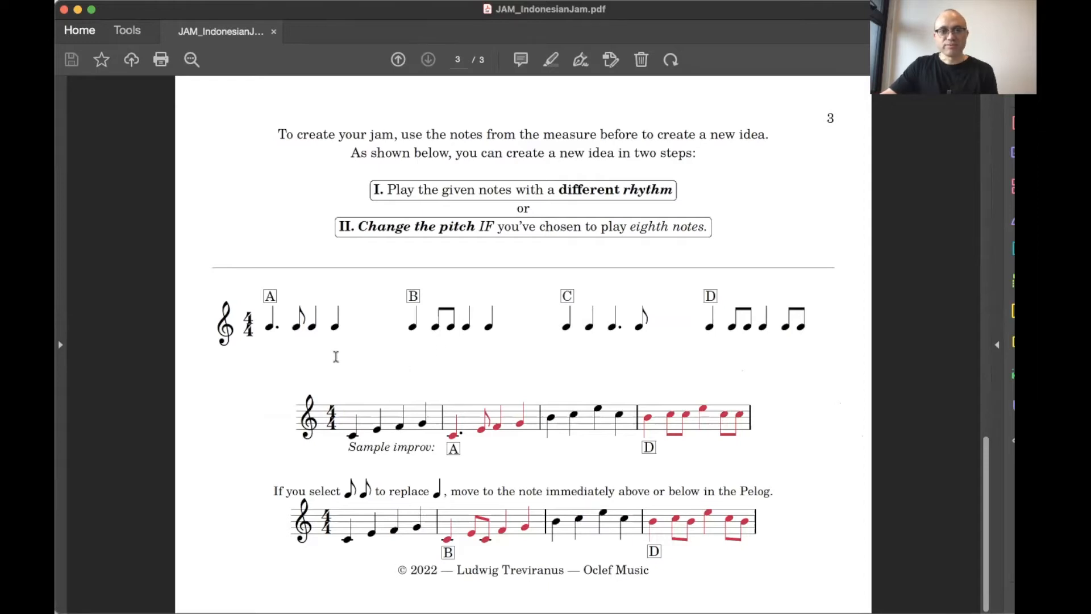
mouse_move(744, 352)
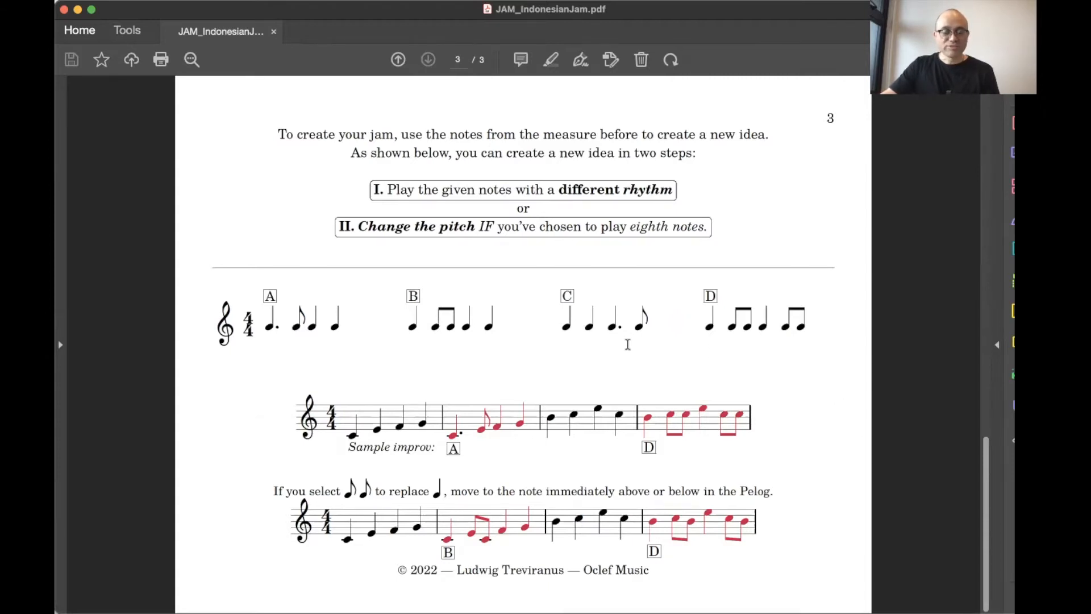
mouse_move(376, 387)
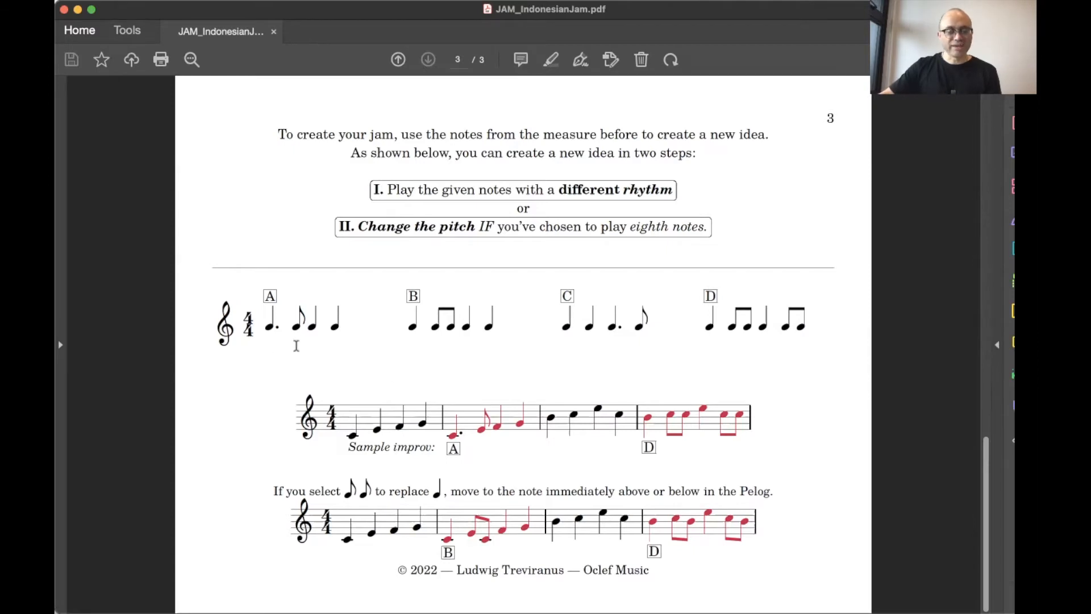
mouse_move(354, 395)
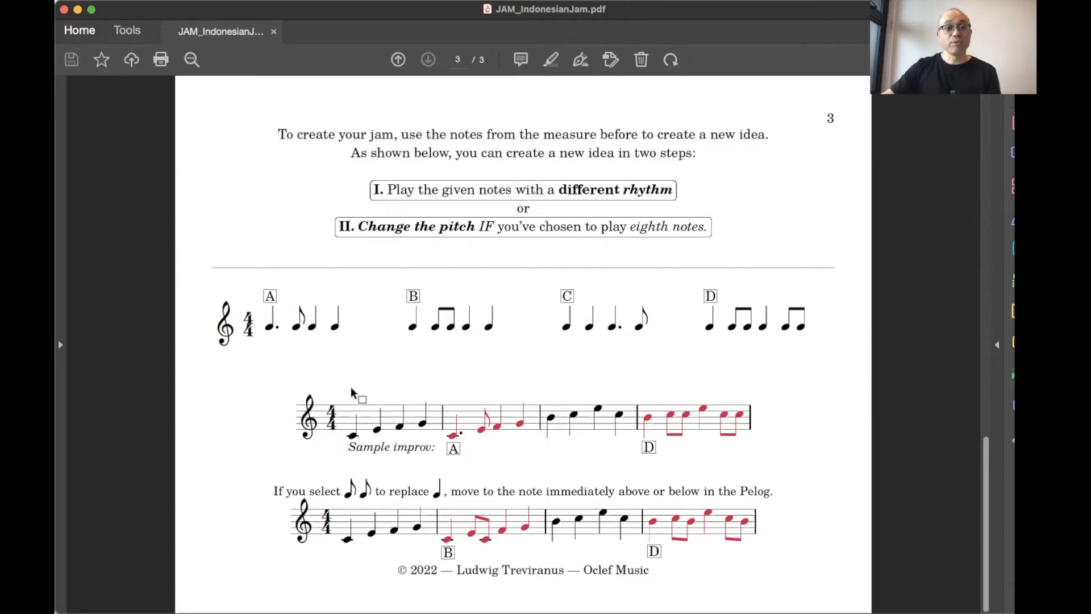
mouse_move(468, 392)
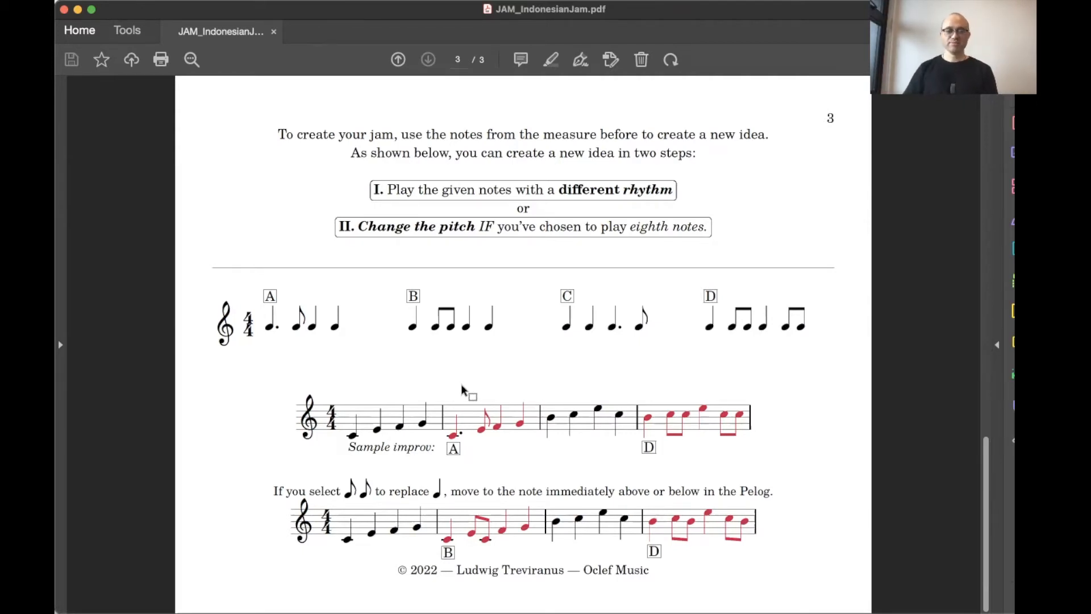
mouse_move(583, 387)
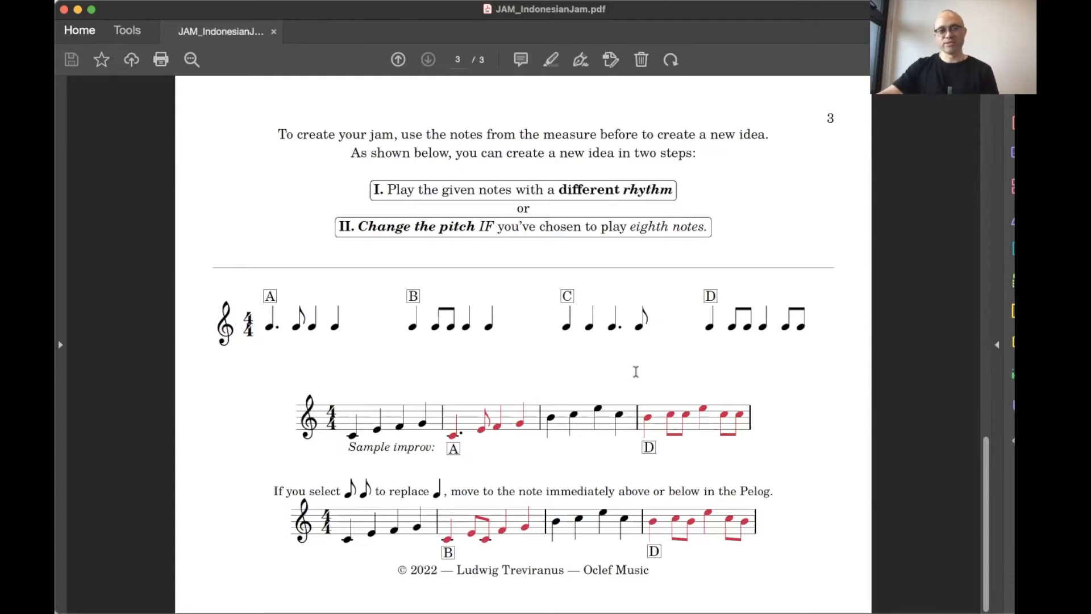
mouse_move(499, 358)
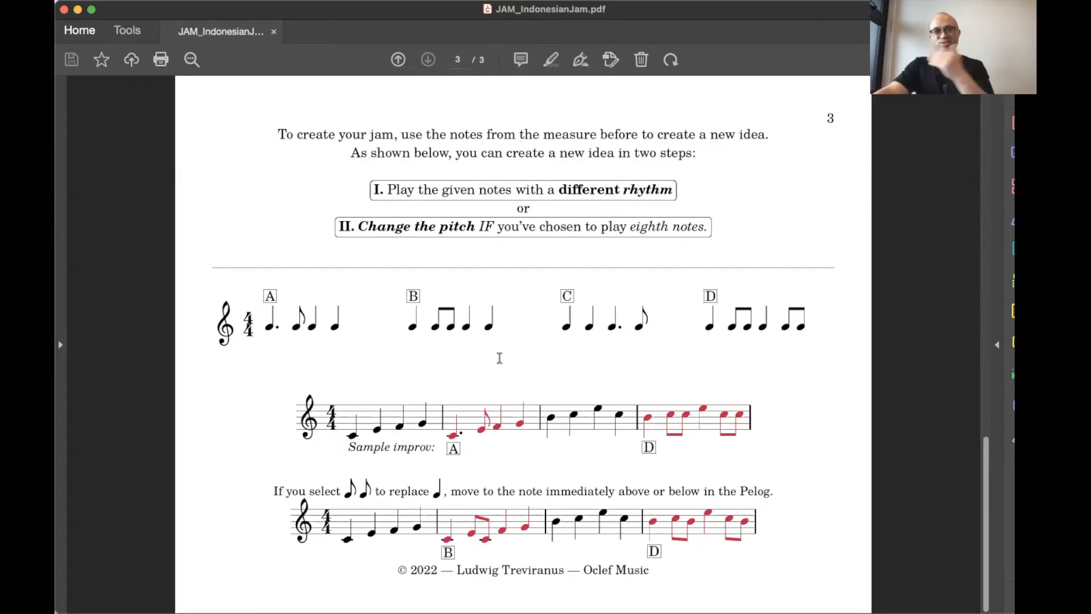
mouse_move(817, 410)
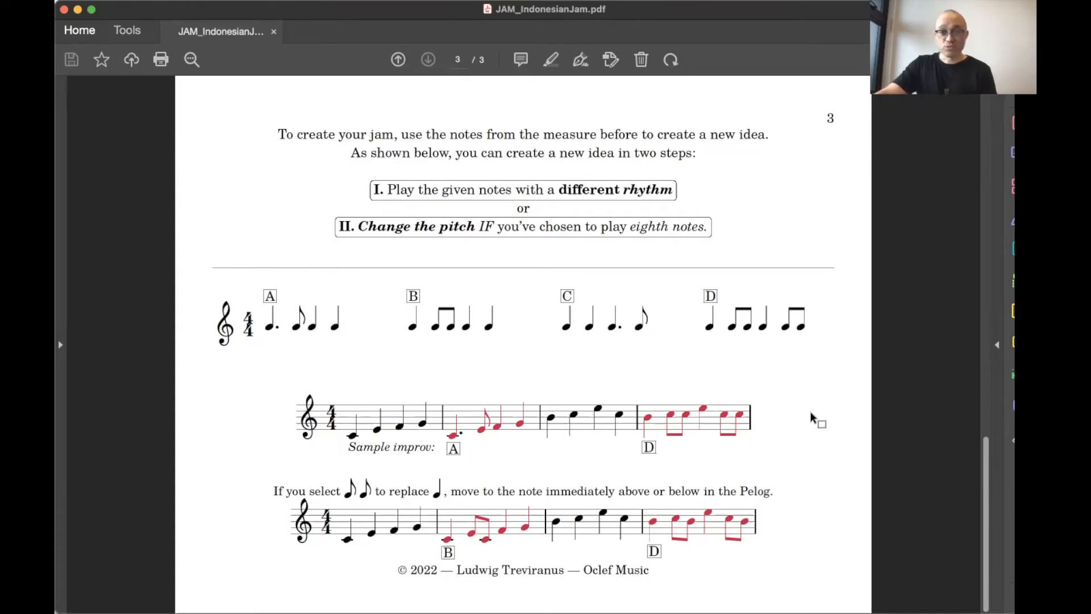
mouse_move(841, 479)
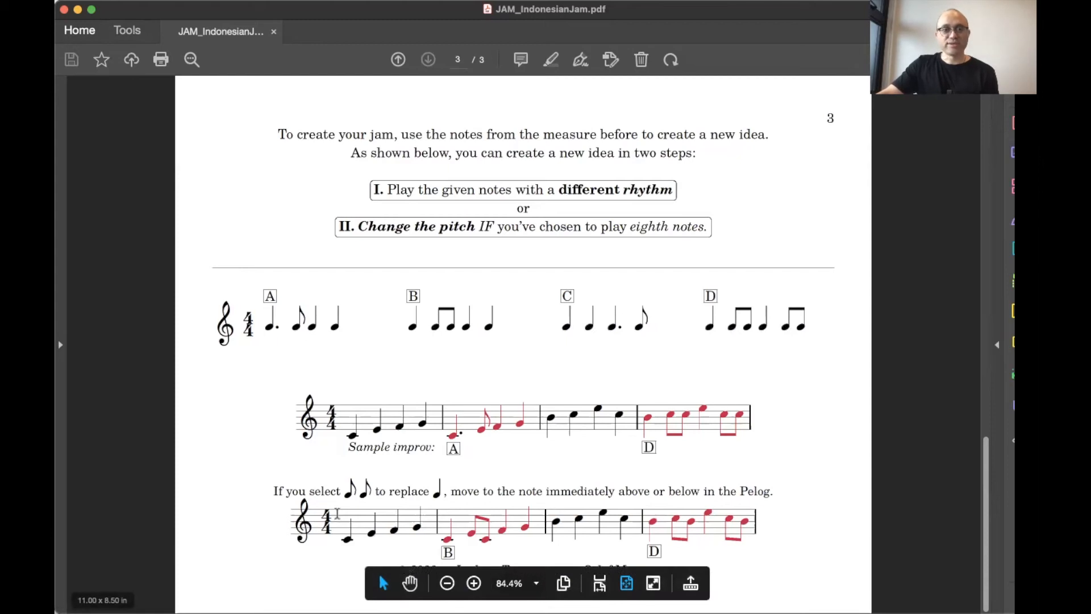
mouse_move(262, 554)
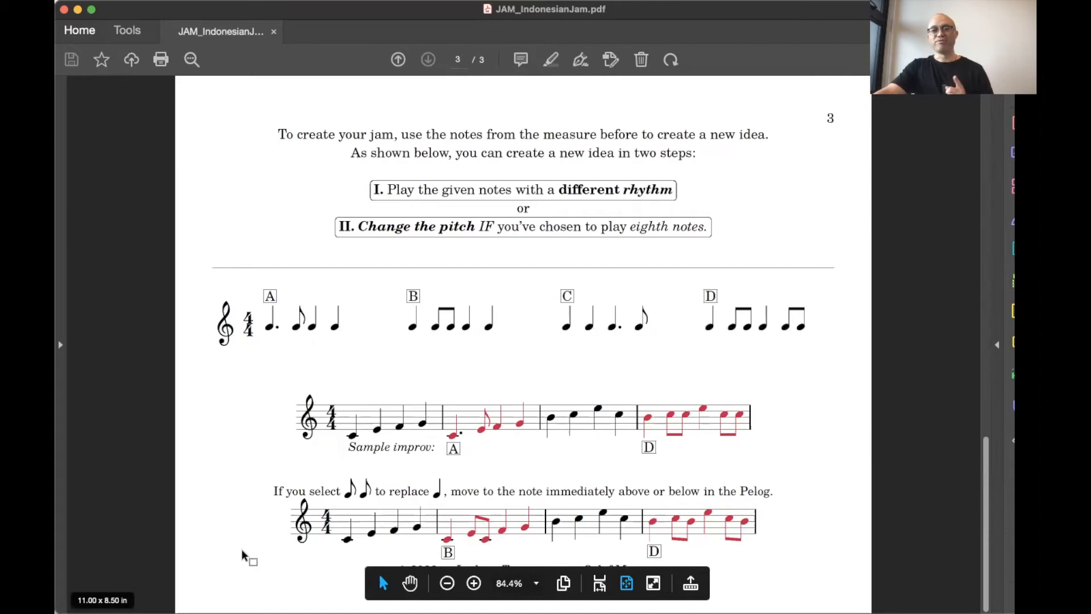
mouse_move(800, 492)
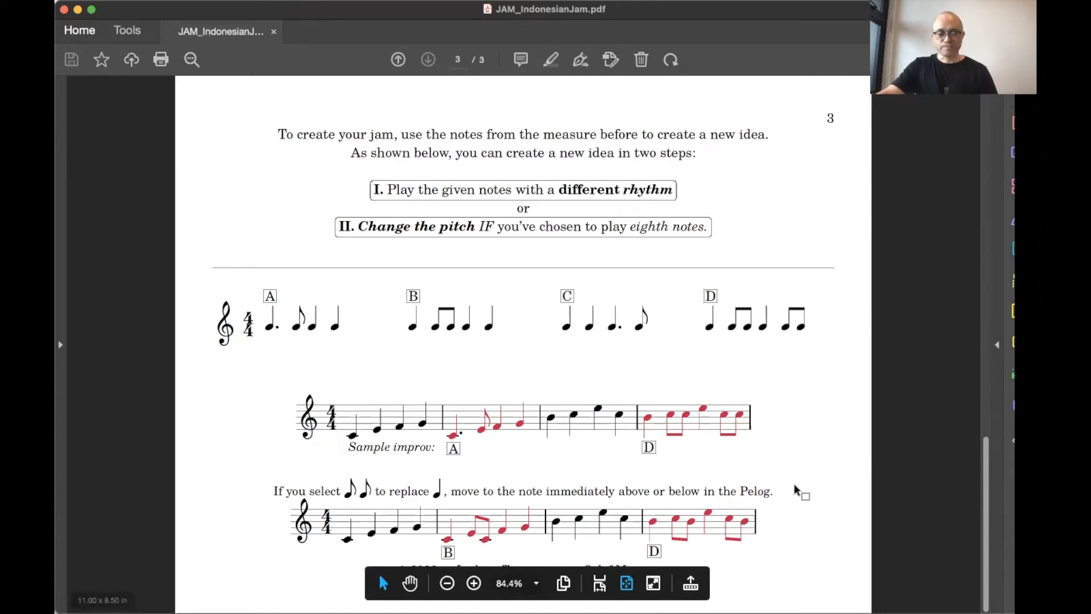
mouse_move(384, 538)
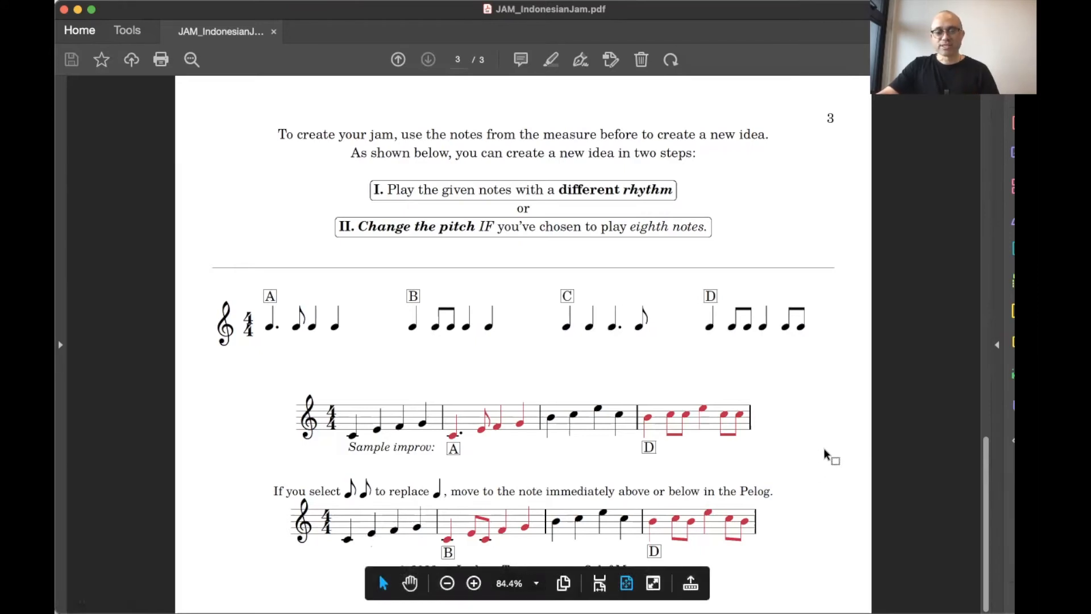
left_click(397, 59)
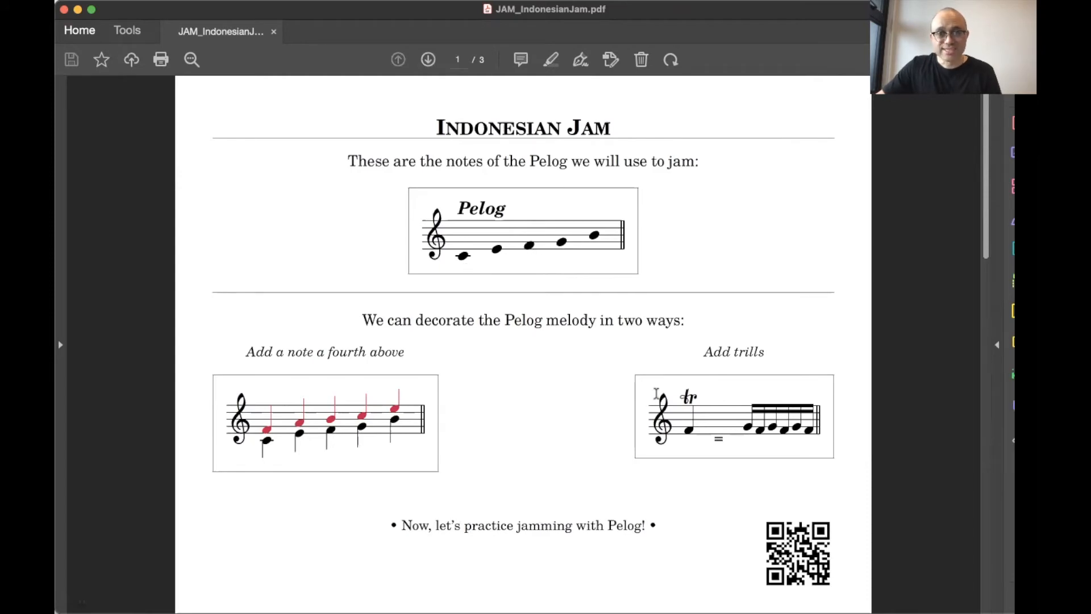
left_click(427, 59)
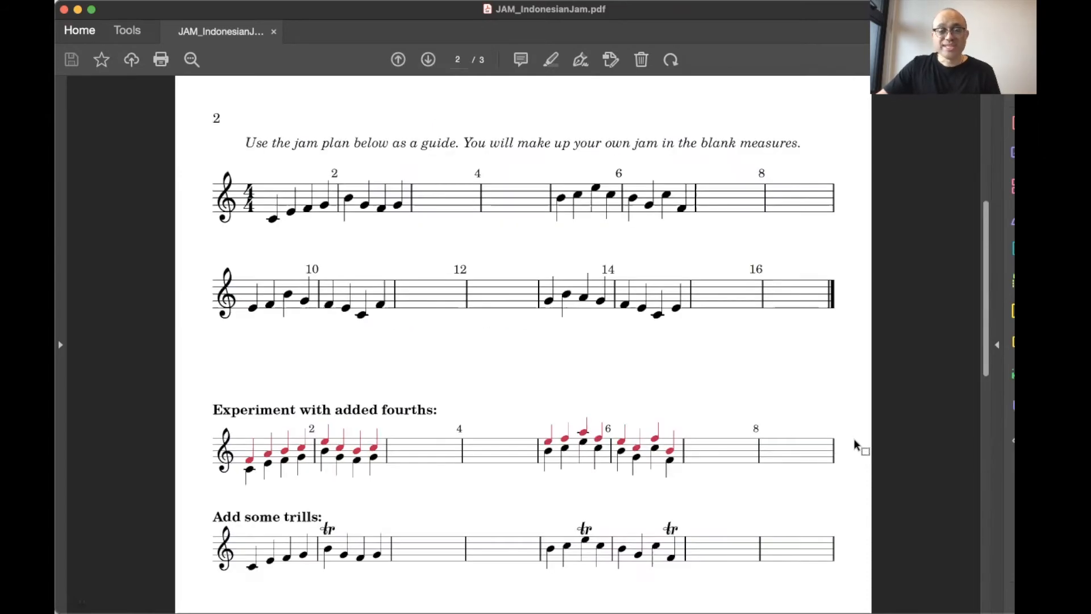
left_click(429, 60)
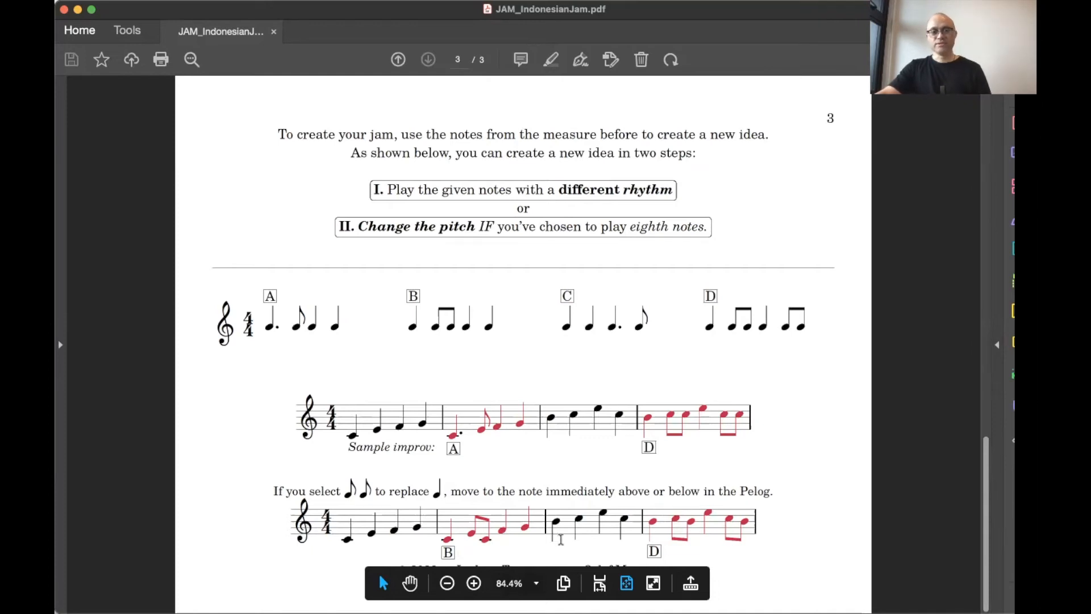
mouse_move(606, 541)
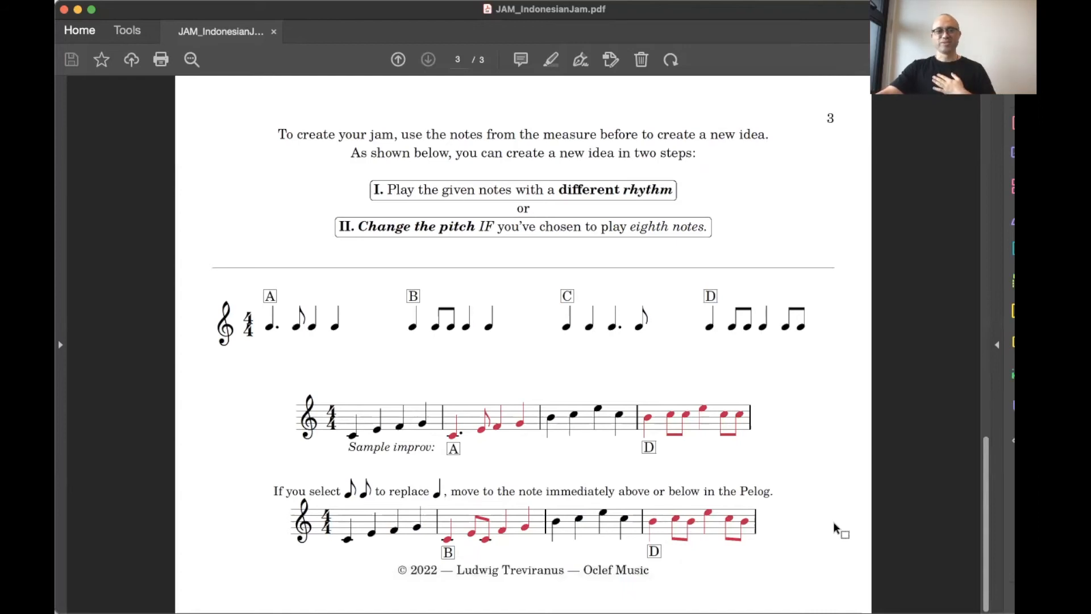
- Return to page 2 showing the jam plan, added-fourths and trills exercises
left_click(397, 59)
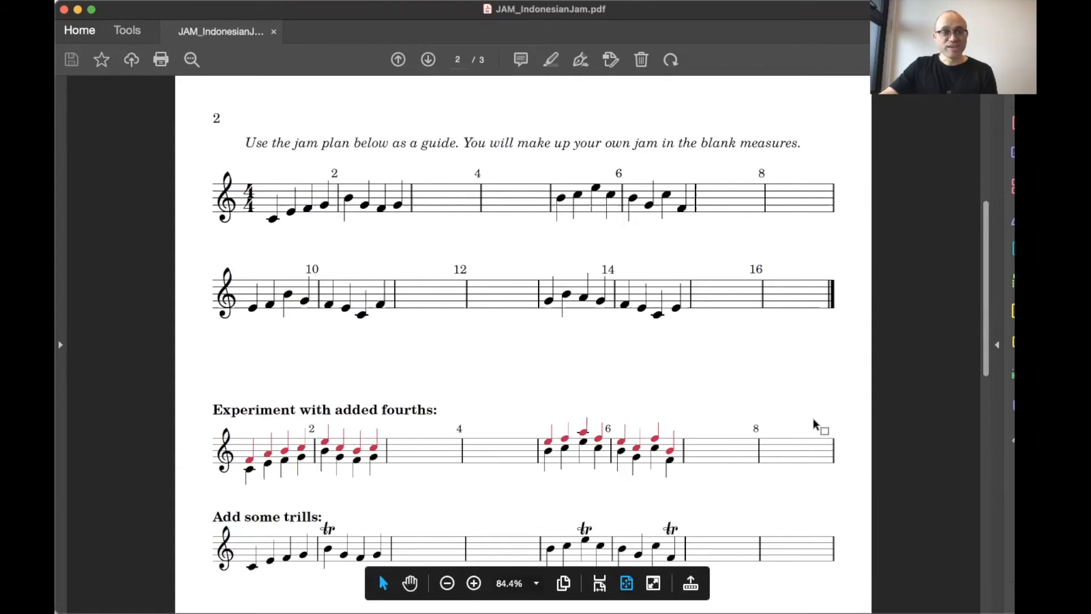
mouse_move(761, 406)
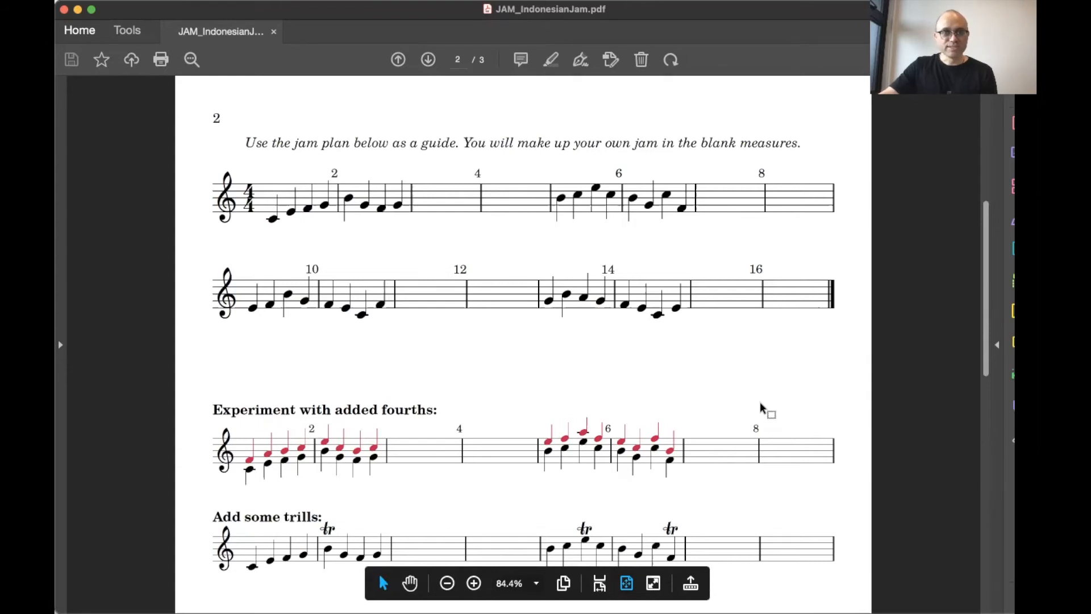
mouse_move(588, 368)
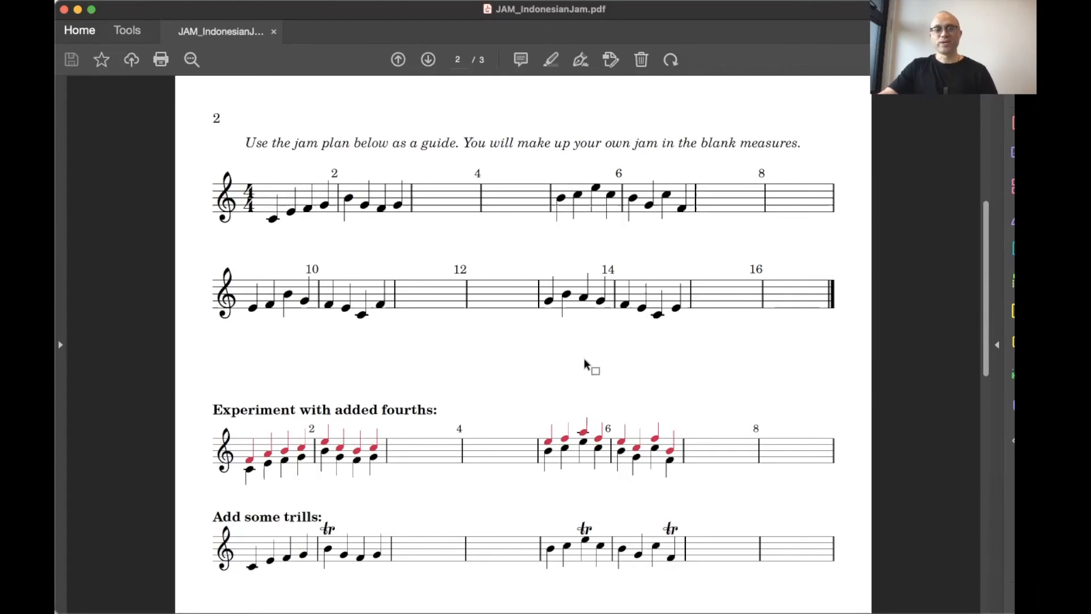
mouse_move(779, 14)
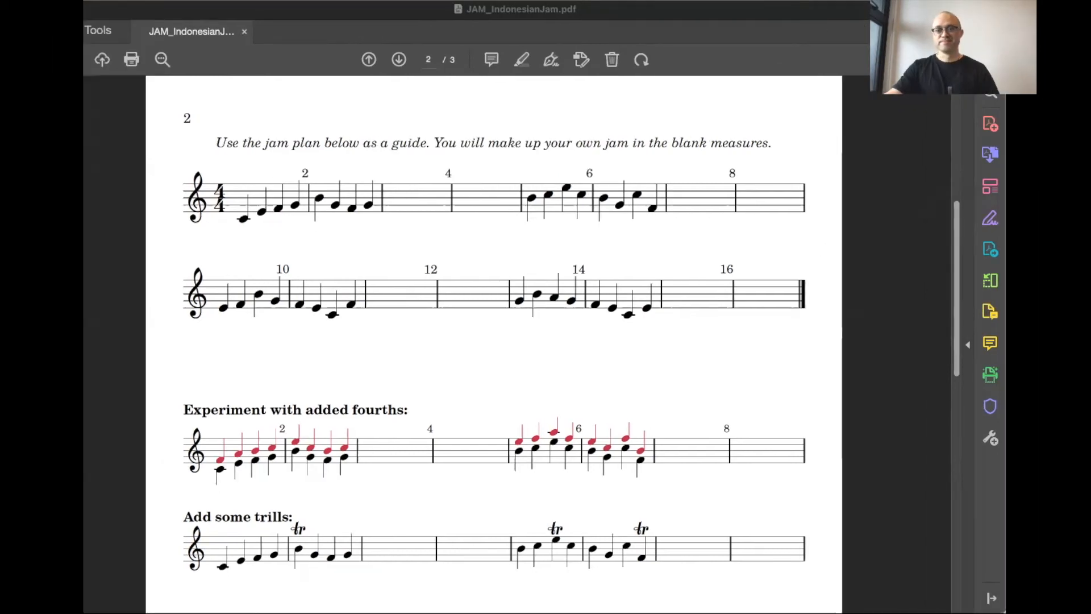
mouse_move(397, 9)
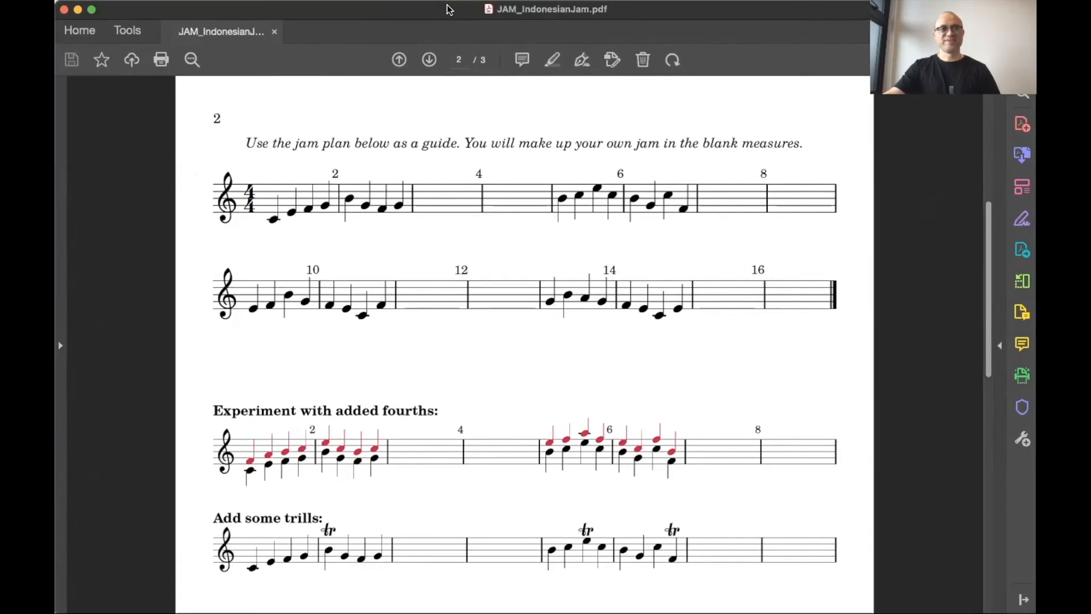
mouse_move(161, 248)
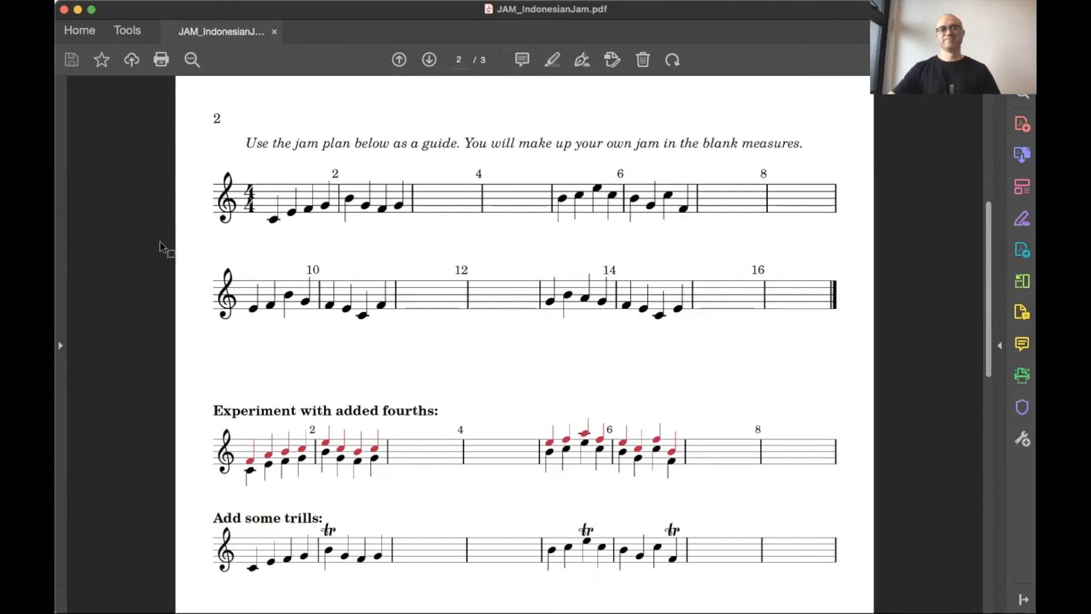
mouse_move(758, 17)
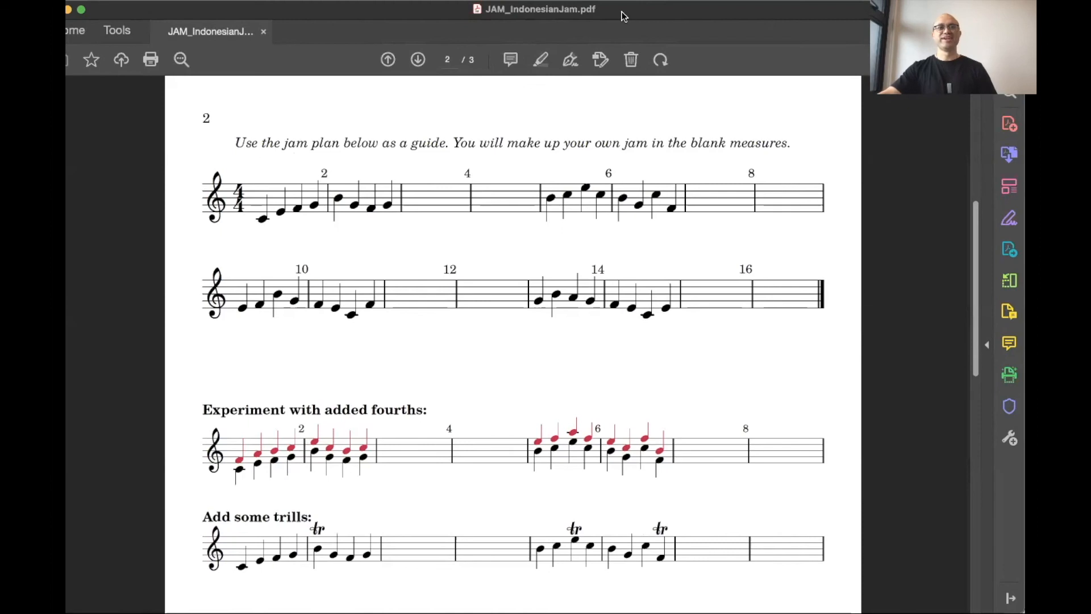
mouse_move(817, 360)
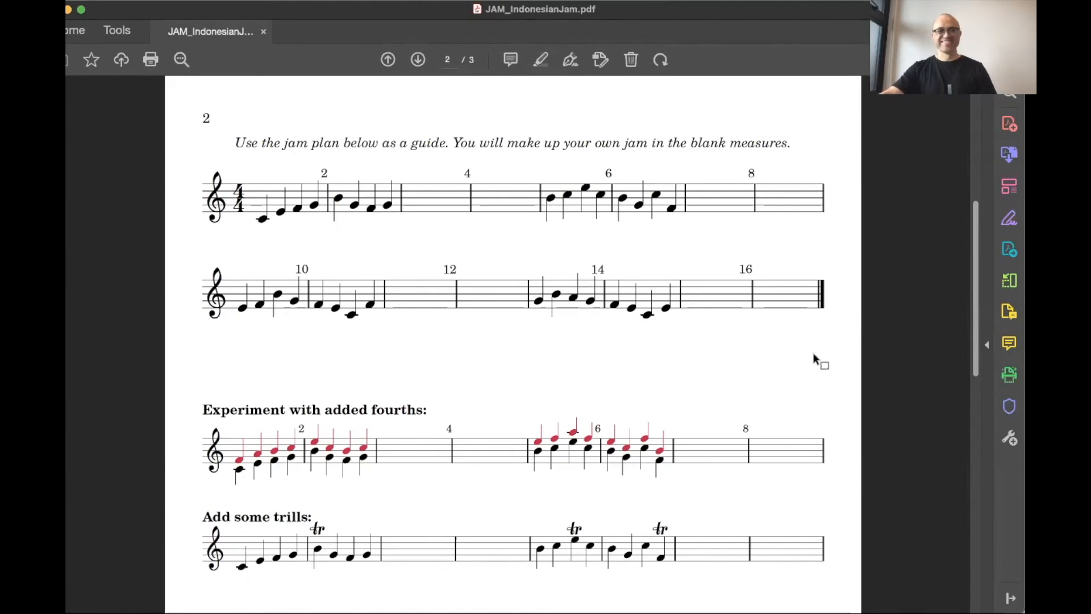
mouse_move(819, 368)
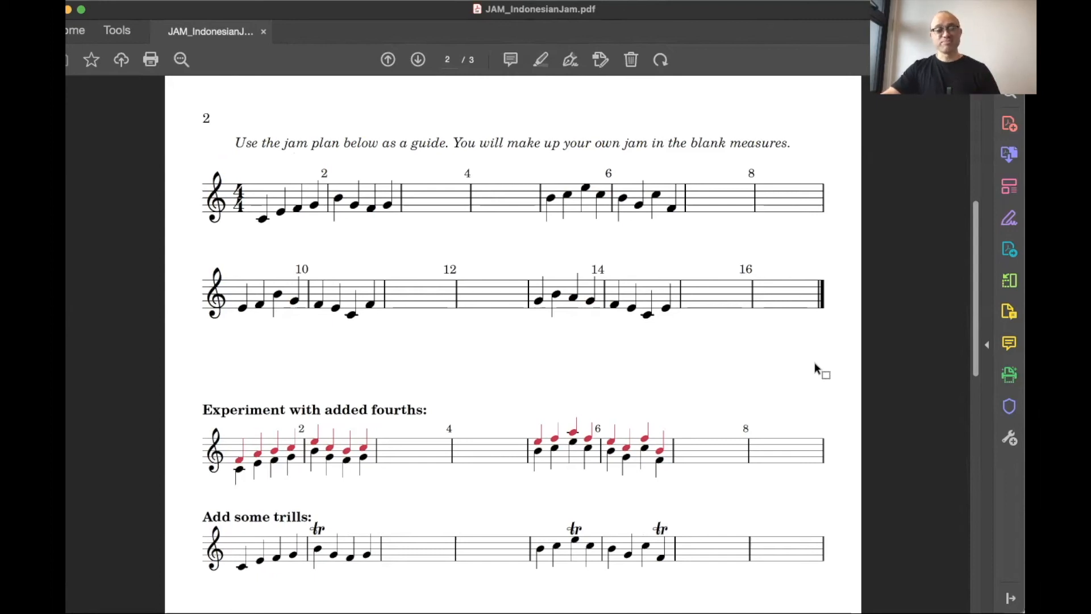
mouse_move(329, 504)
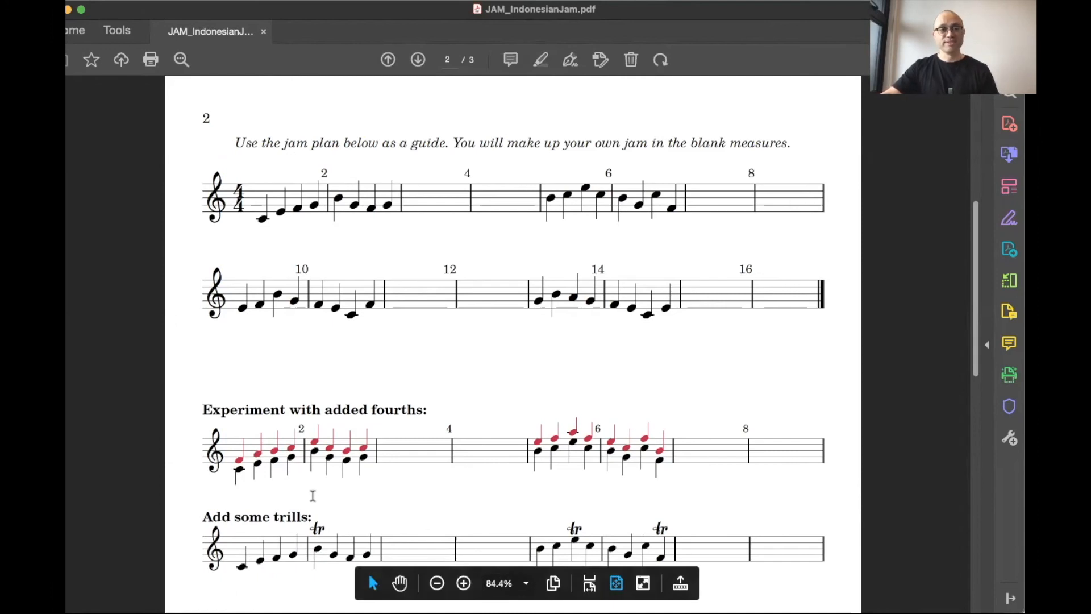
mouse_move(317, 494)
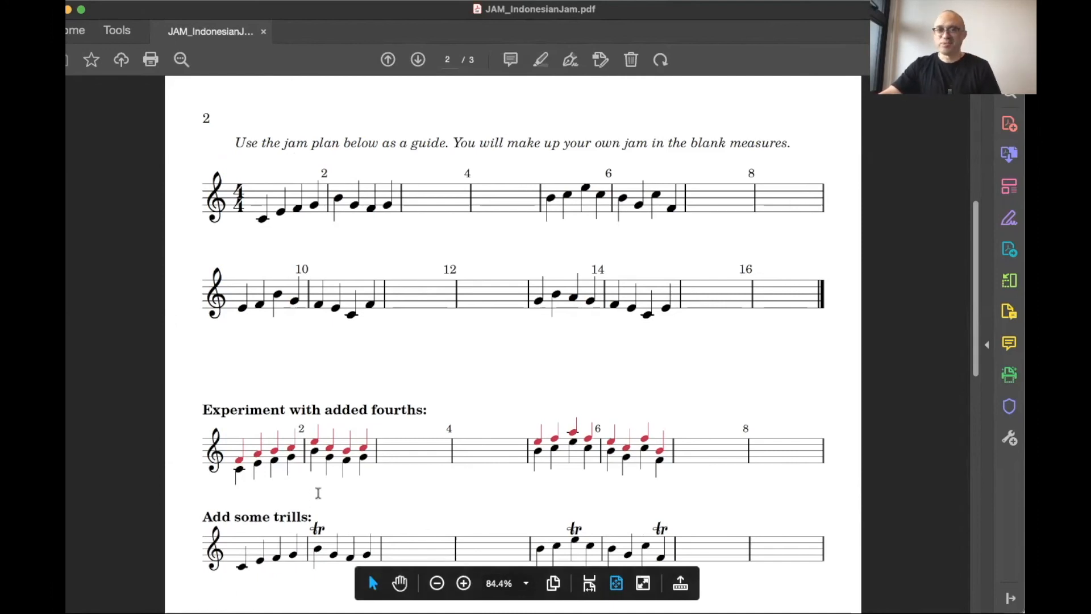